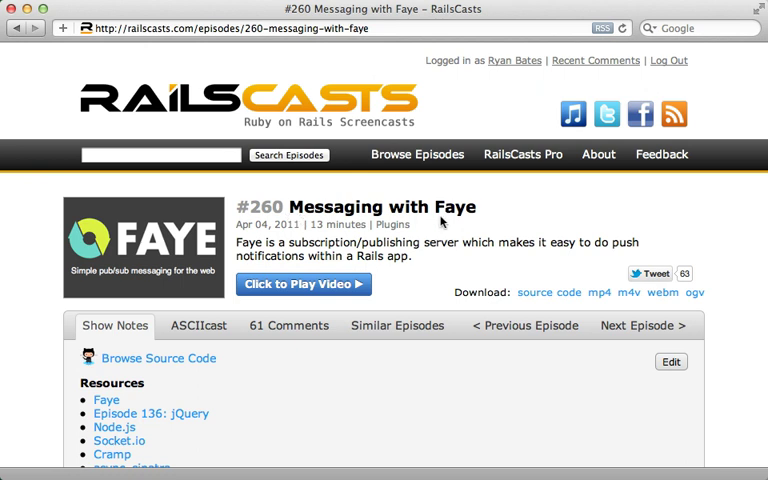
pyautogui.moveTo(450, 230)
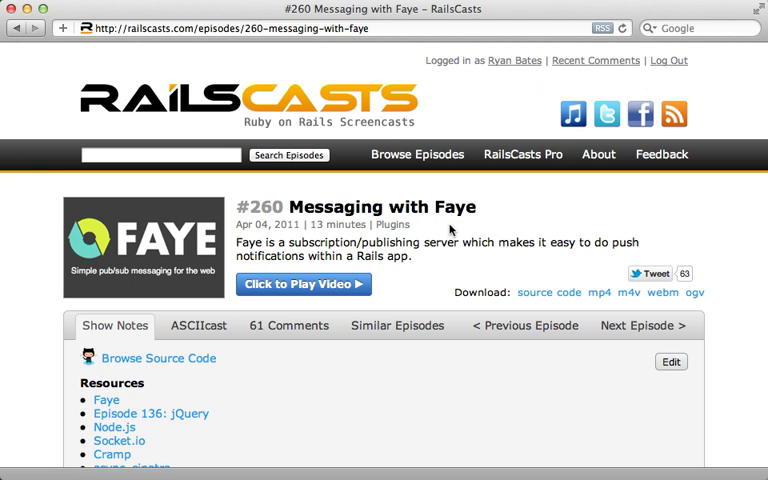
# Follow the RailsCasts episode 260 link to the ryanb/private_pub GitHub repository.
pyautogui.click(160, 358)
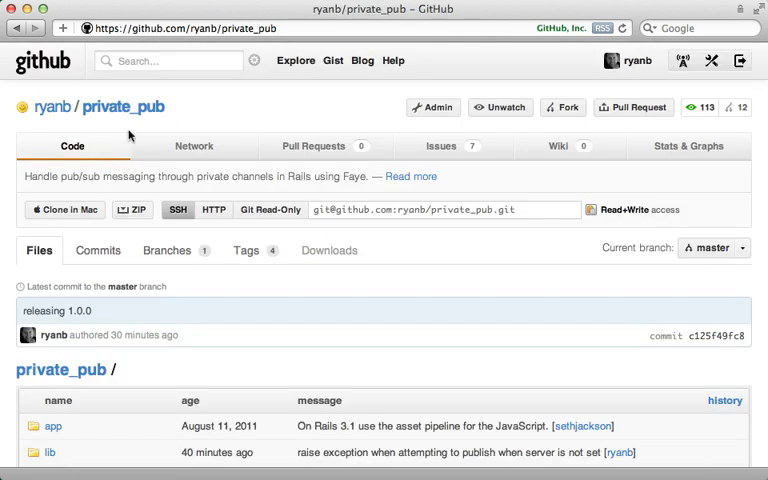
pyautogui.moveTo(170, 130)
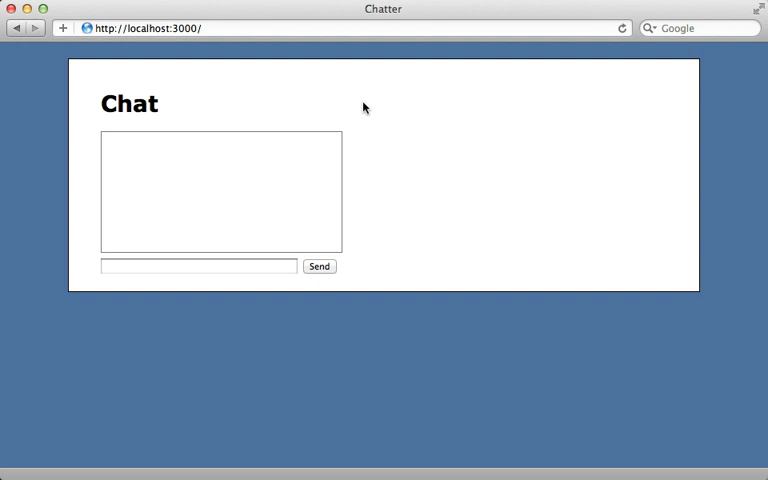
pyautogui.moveTo(149, 287)
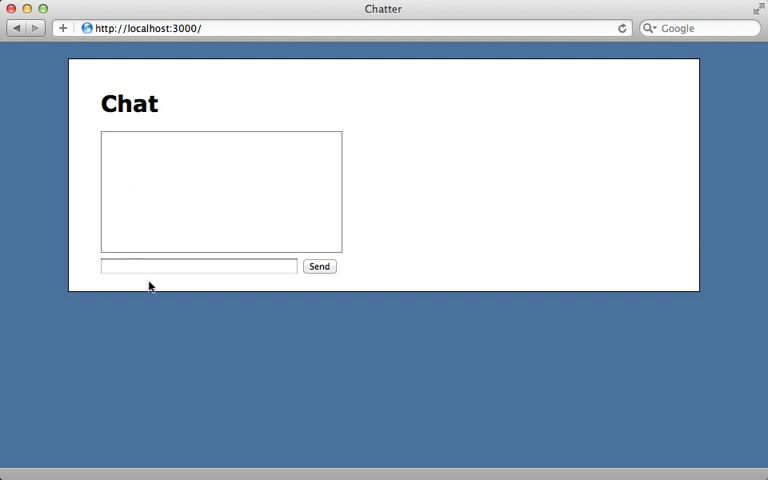
# Send 'hello world' in the Chatter app at localhost:3000.
pyautogui.write('hello w')
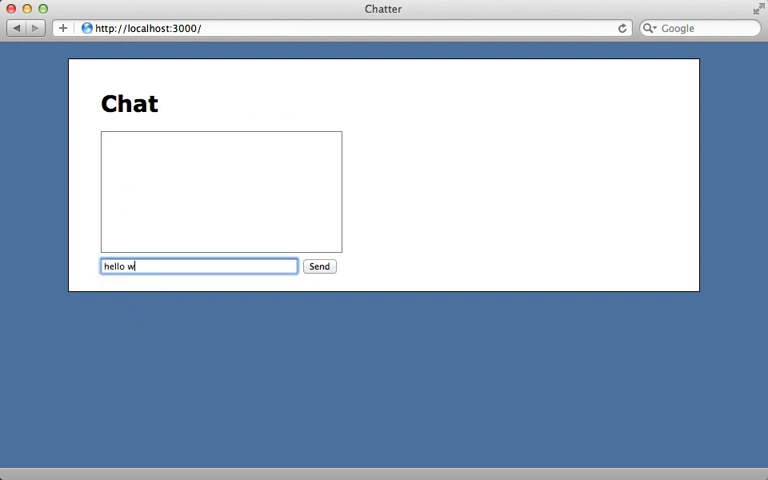
pyautogui.click(319, 266)
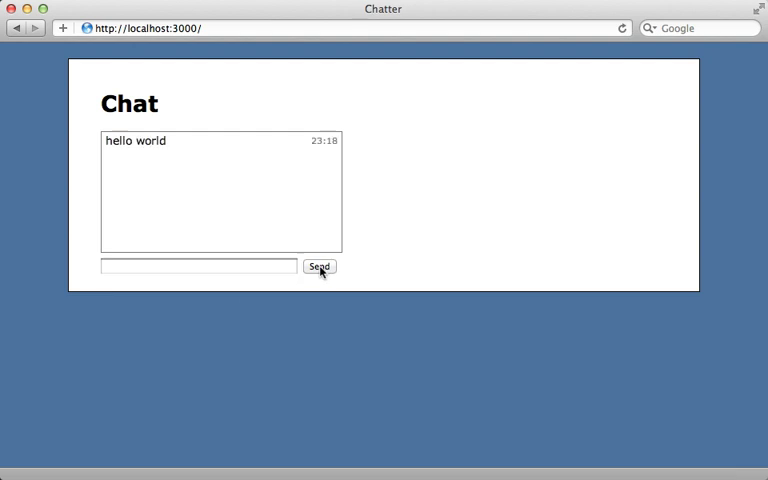
pyautogui.moveTo(107, 202)
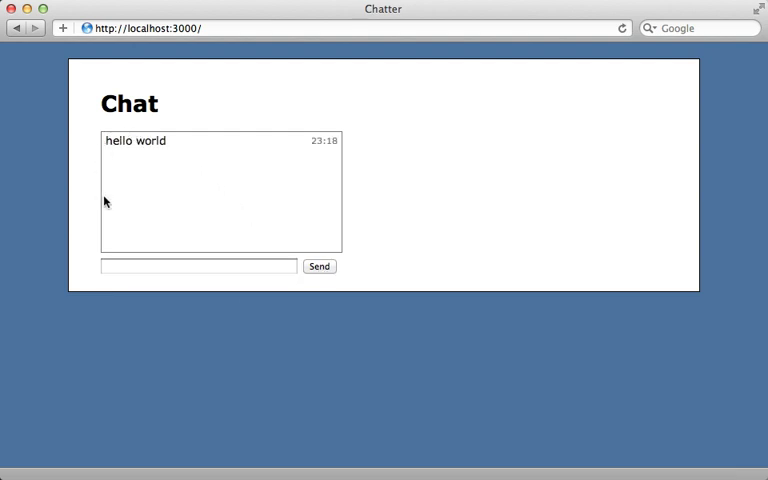
pyautogui.moveTo(99, 209)
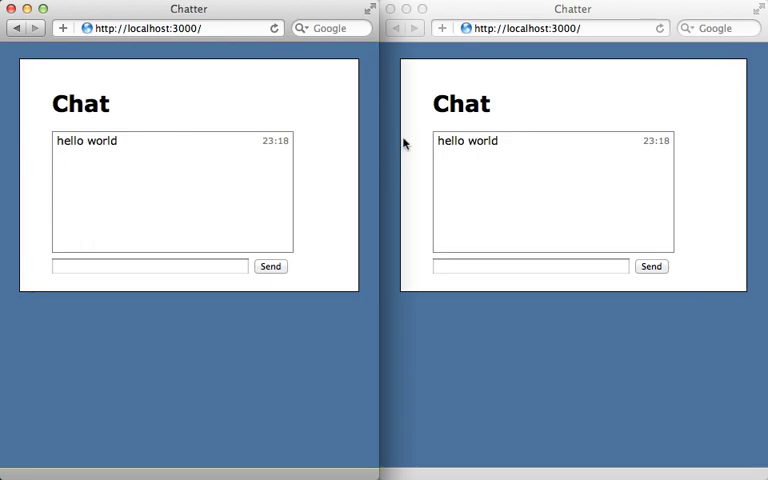
pyautogui.moveTo(334, 167)
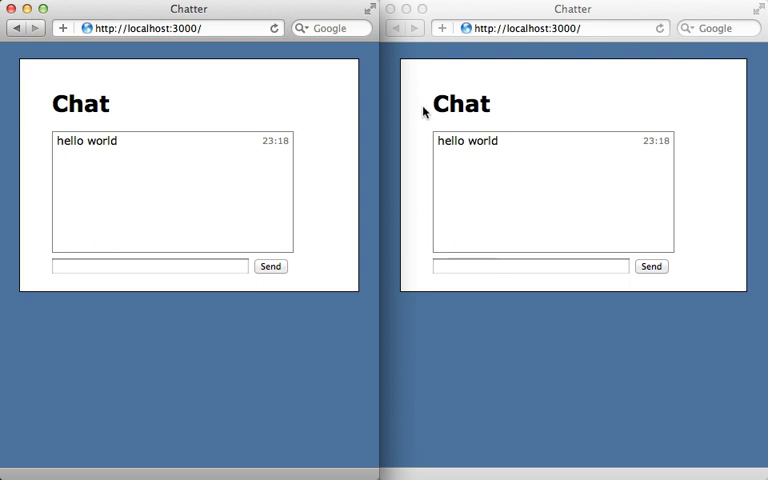
# Send a 'ping' message from the left Chatter window.
pyautogui.click(150, 266)
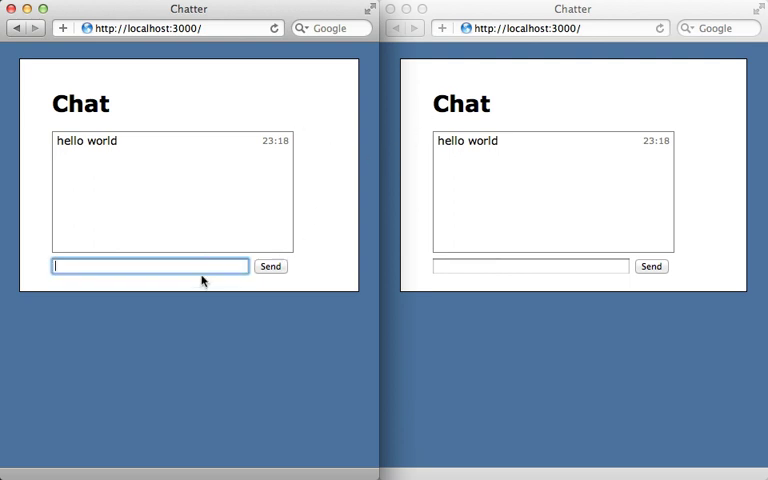
pyautogui.write('pin')
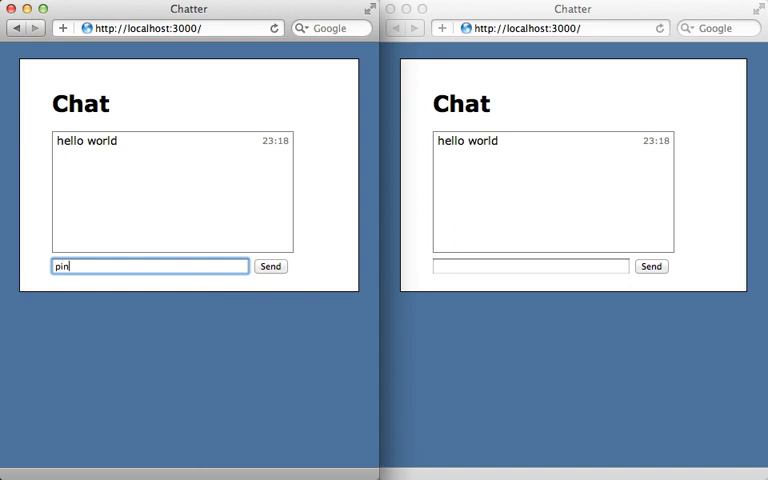
pyautogui.click(270, 266)
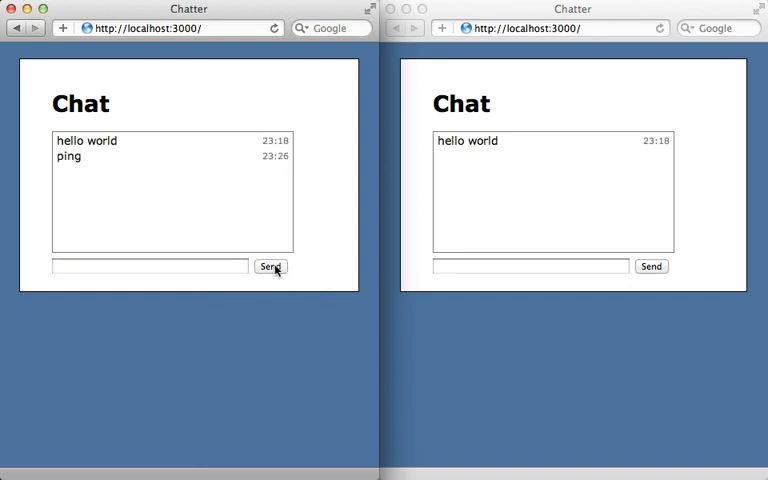
pyautogui.moveTo(322, 250)
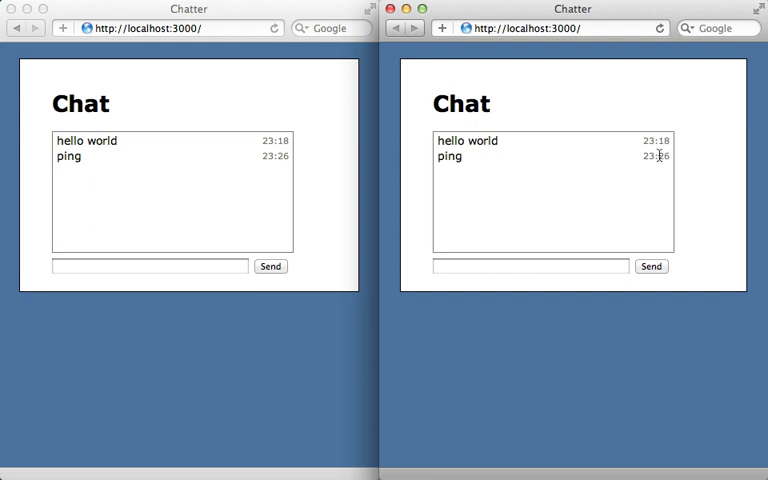
pyautogui.moveTo(422, 166)
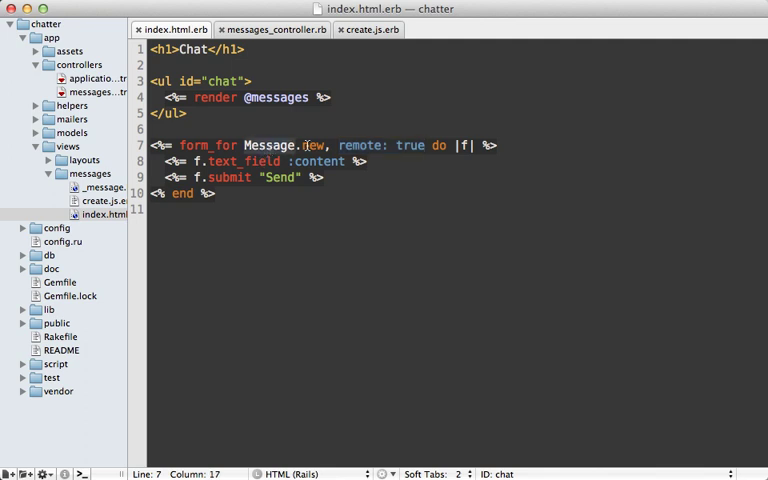
# Review index.html.erb, messages_controller.rb and create.js.erb, then add gem 'private_pub' to the Gemfile.
pyautogui.click(212, 193)
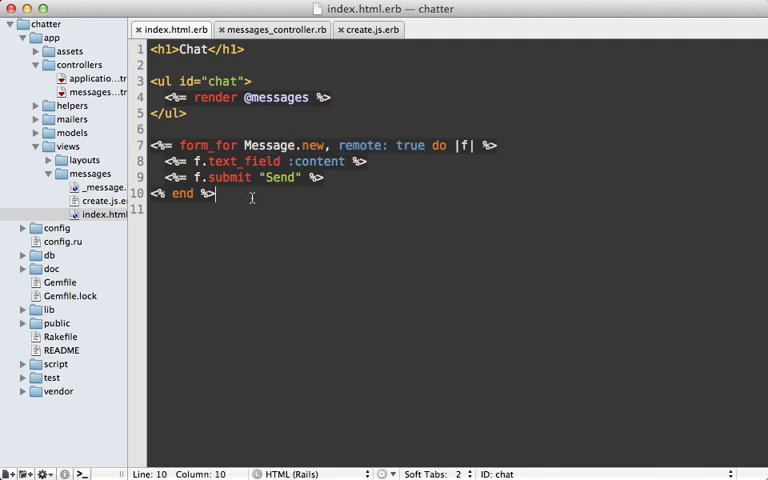
pyautogui.click(272, 29)
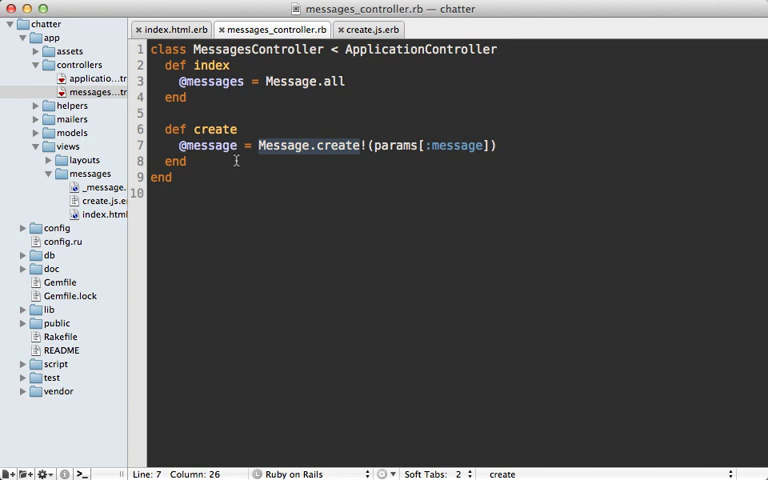
pyautogui.click(371, 29)
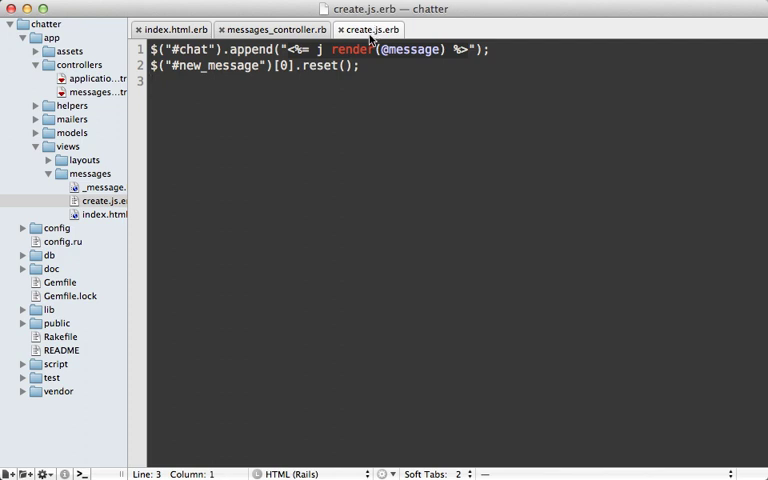
pyautogui.click(369, 49)
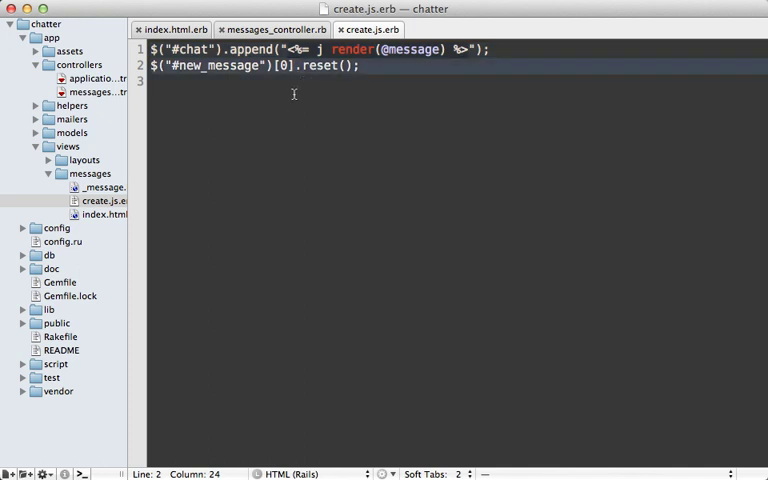
pyautogui.click(284, 49)
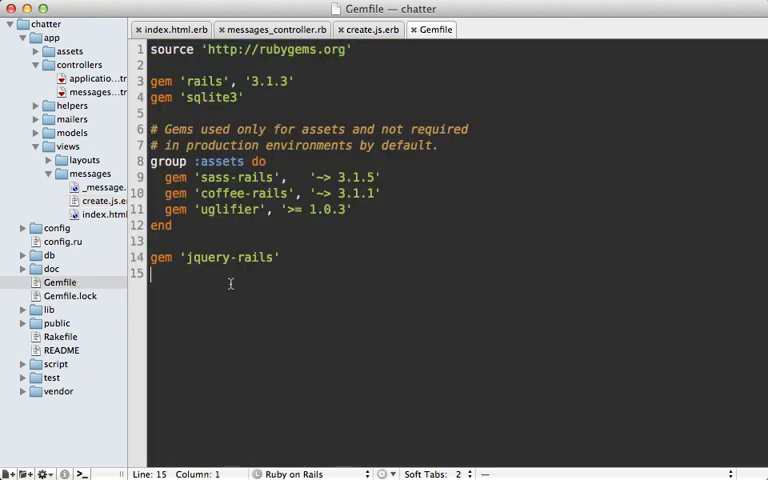
pyautogui.write("gem 'private_pu")
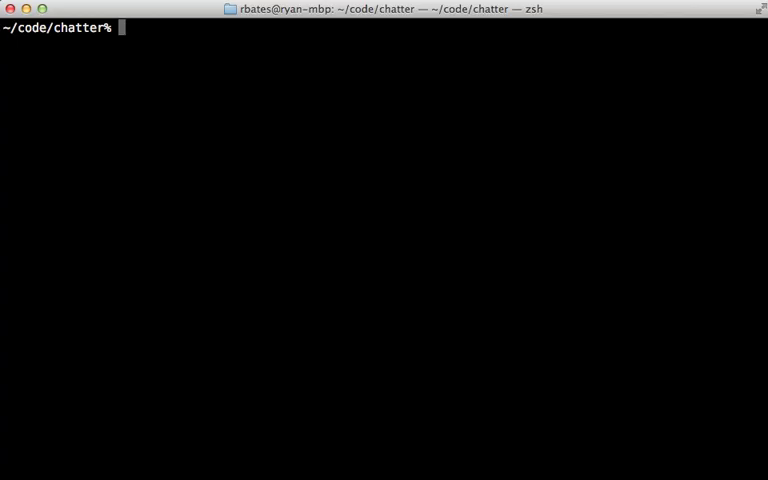
# Run bundle, rails g private_pub:install, and rackup private_pub.ru -s thin -E production.
pyautogui.write('bundle')
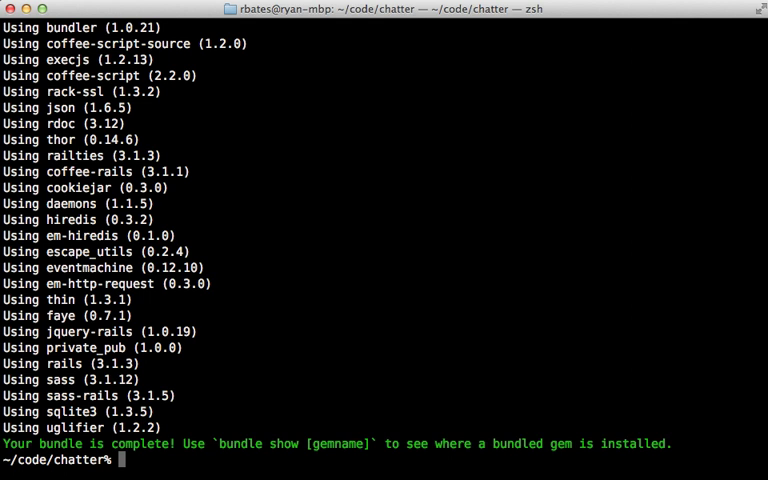
pyautogui.write('rails g private_pub:install')
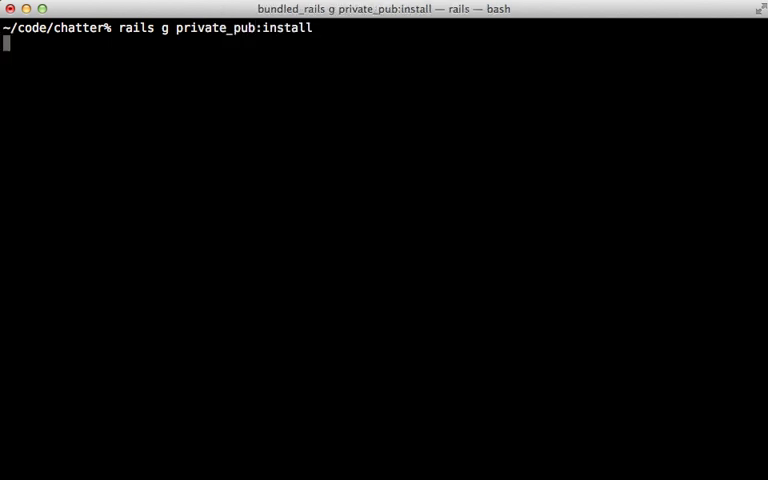
pyautogui.press('Return')
pyautogui.write('rackup private_pub.ru -s thin -E production')
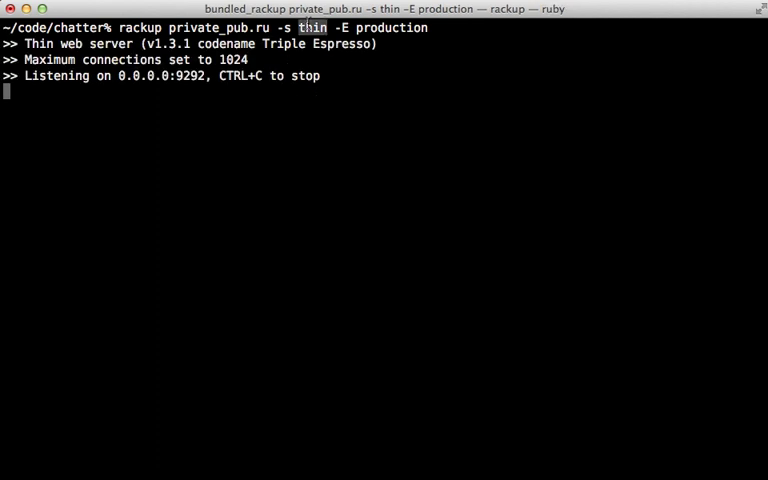
pyautogui.doubleClick(393, 27)
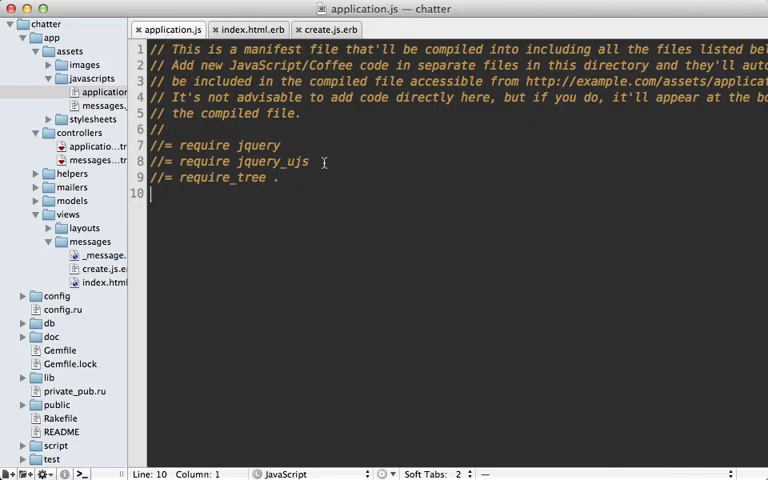
# Add '//= require private_pub' below the jquery_ujs require in application.js and save.
pyautogui.write('//= require jquery_ujs')
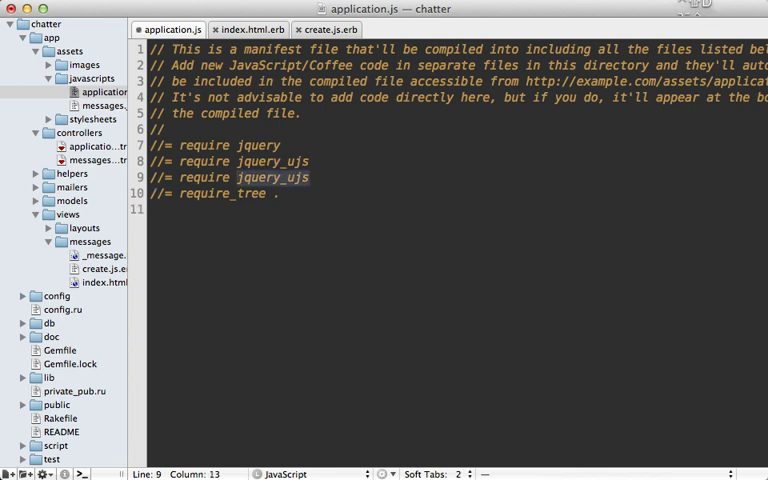
pyautogui.write('private_pub')
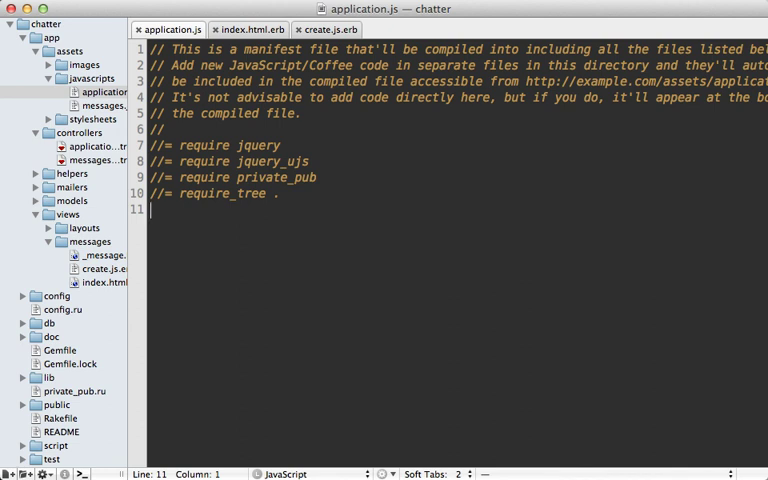
pyautogui.click(249, 29)
pyautogui.write('<%=  %>')
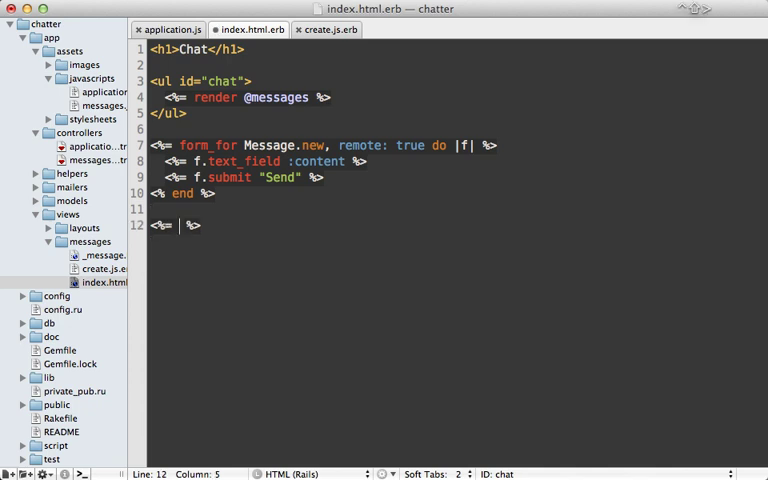
# Add <%= subscribe_to "/messages/new" %> to the chat index view.
pyautogui.write('subscribe_to')
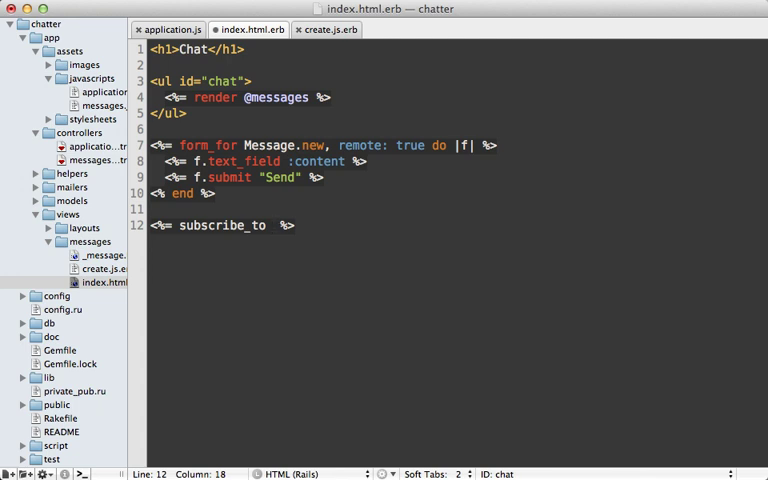
pyautogui.write('"/me"')
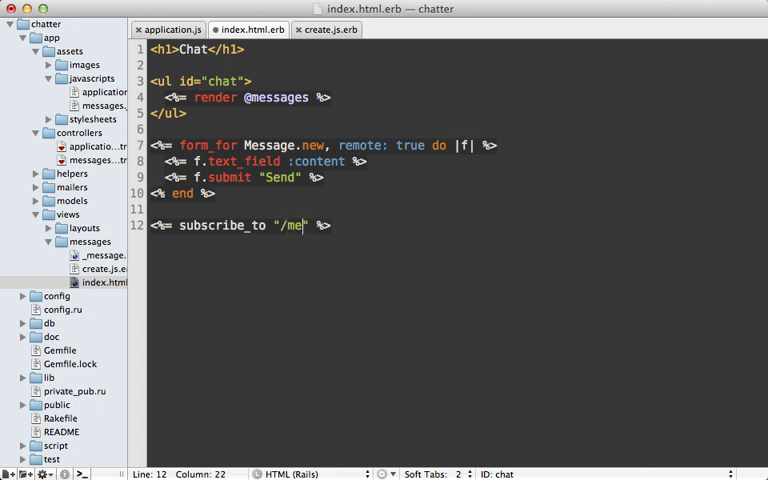
pyautogui.write('ssages/new')
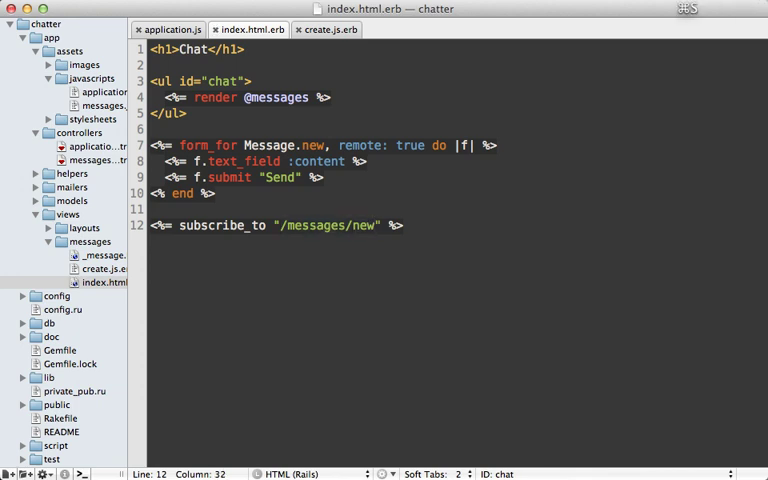
# Wrap the create.js.erb append in a <% publish_to "/messages/new" do %> … <% end %> block.
pyautogui.click(325, 29)
pyautogui.write('<% publish_to  %>')
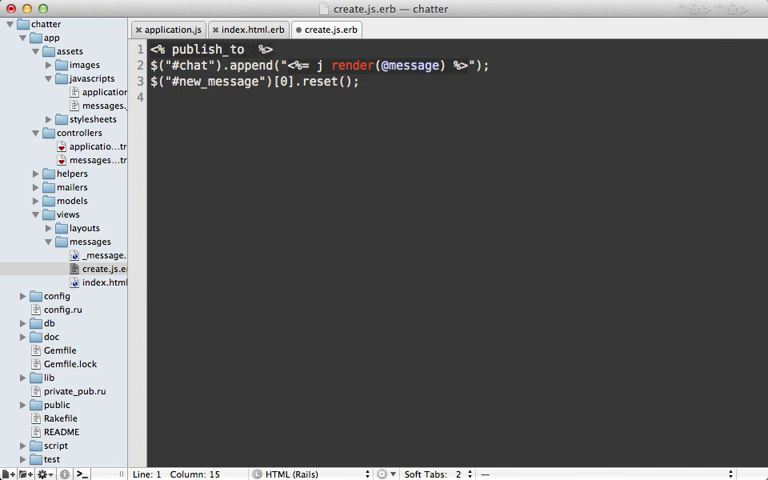
pyautogui.write('"/message"')
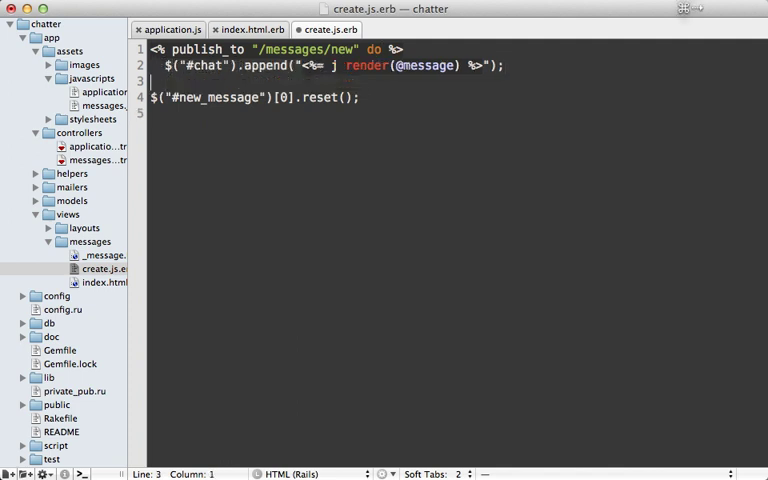
pyautogui.write('<% end %>')
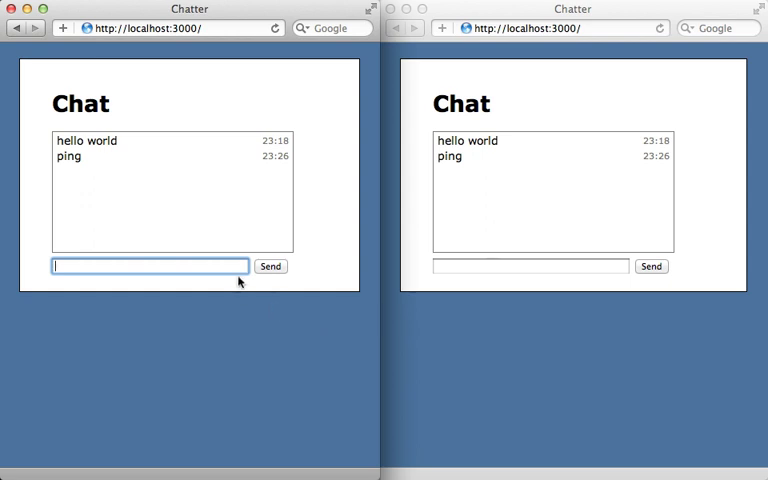
# Send 'does this work?' from the left window and watch both windows update.
pyautogui.write('does t')
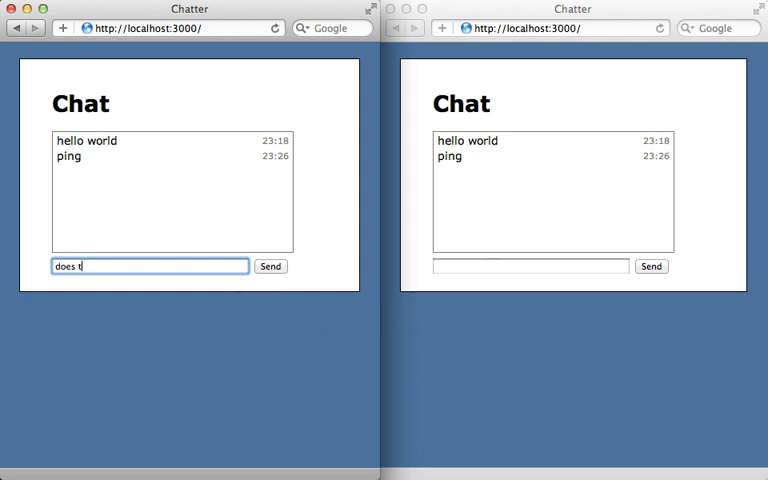
pyautogui.write('his work?')
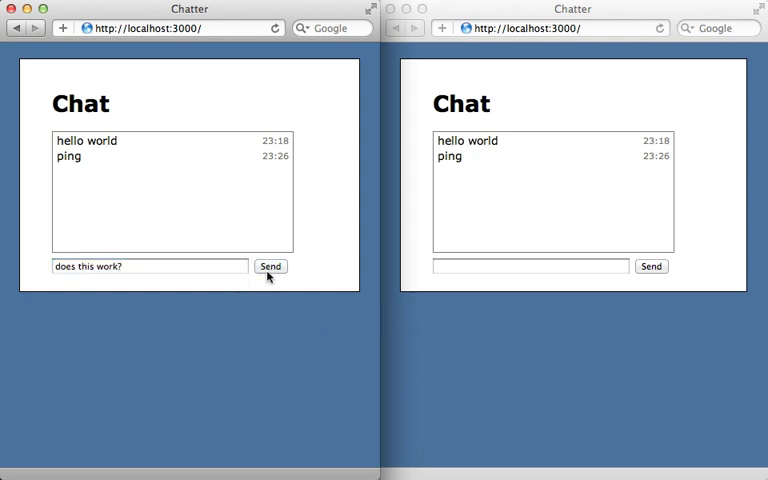
pyautogui.click(271, 266)
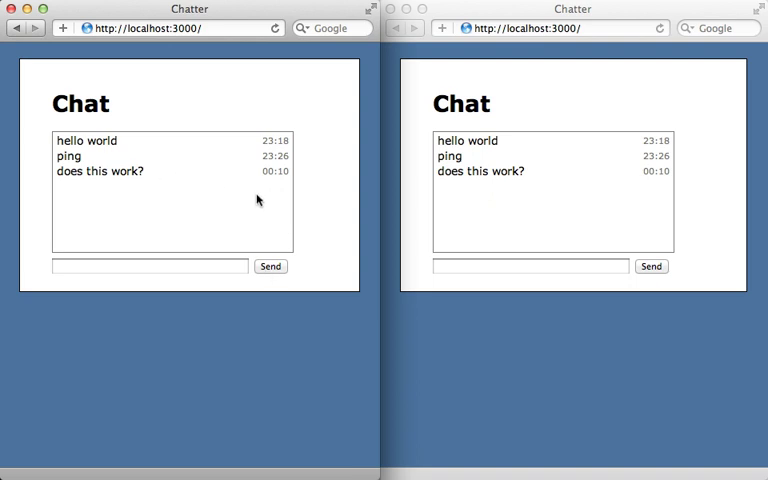
pyautogui.moveTo(320, 198)
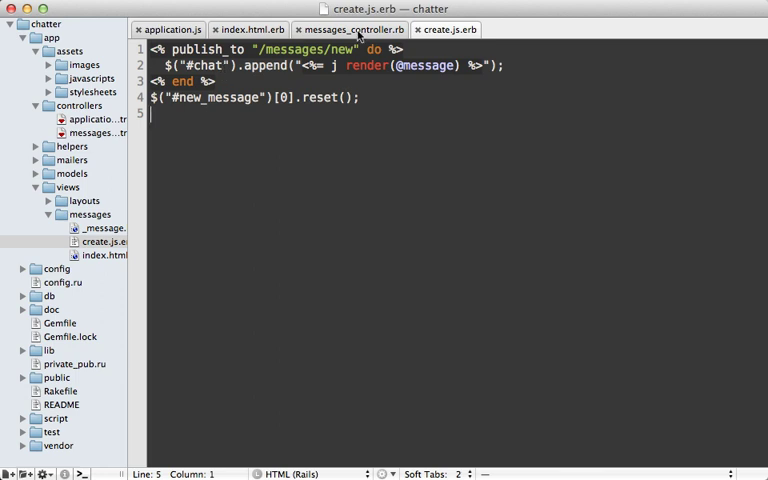
pyautogui.click(349, 29)
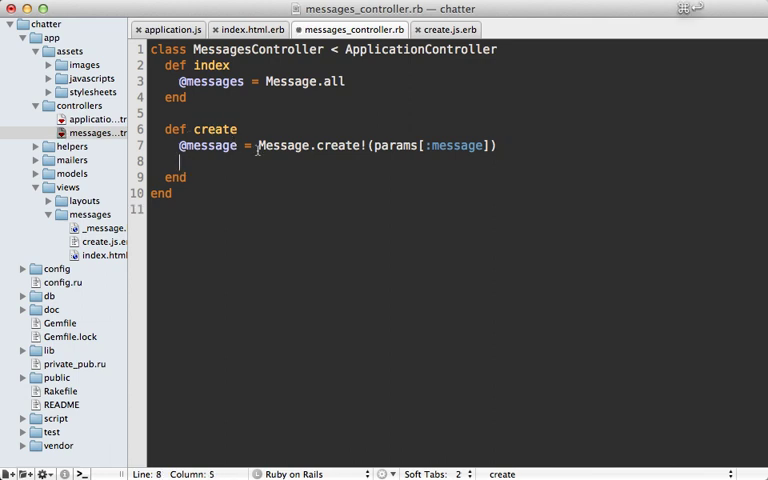
pyautogui.write('PrivatePub.publi')
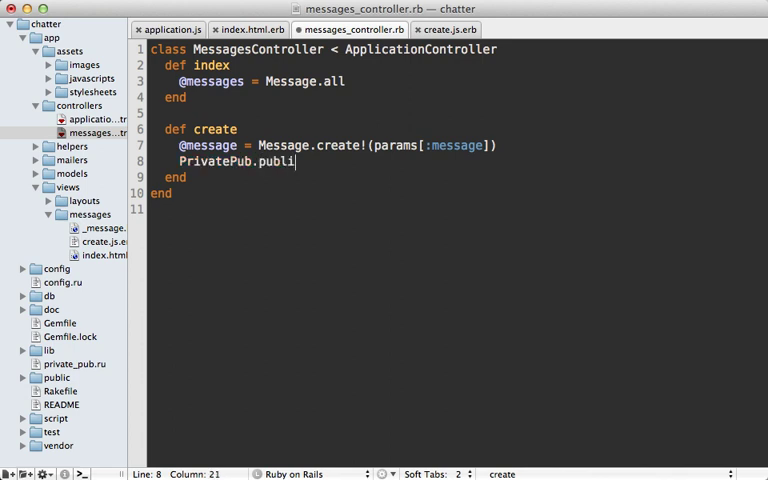
pyautogui.write('sh_to()')
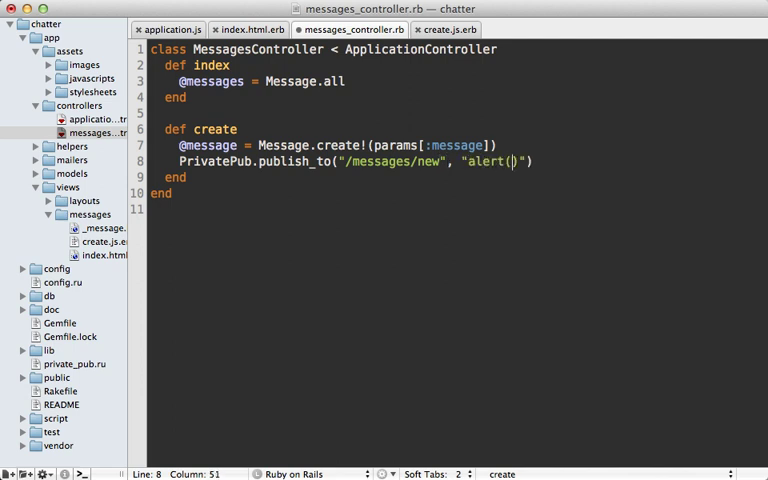
pyautogui.write("'#{@message.content")
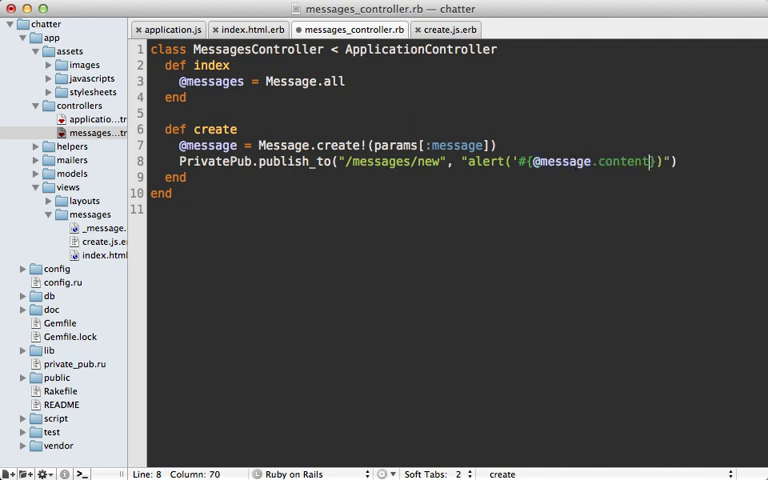
pyautogui.write('}')
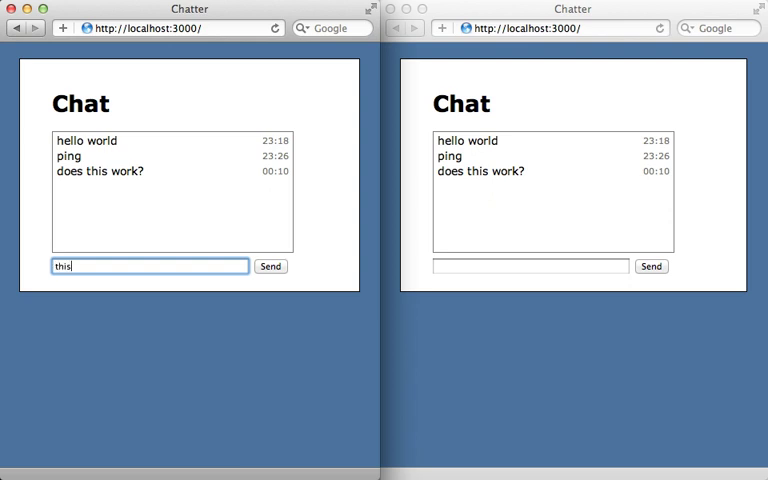
# Send 'this is awesome!' and dismiss the resulting alert in the right window.
pyautogui.write('is awesome!')
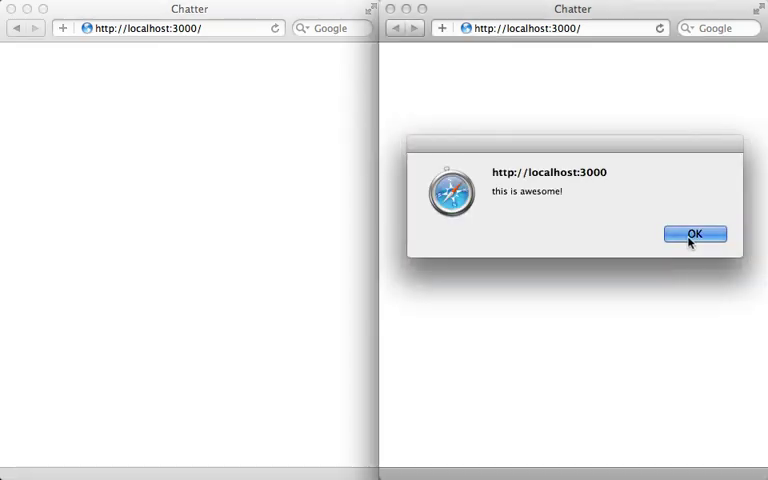
pyautogui.click(694, 233)
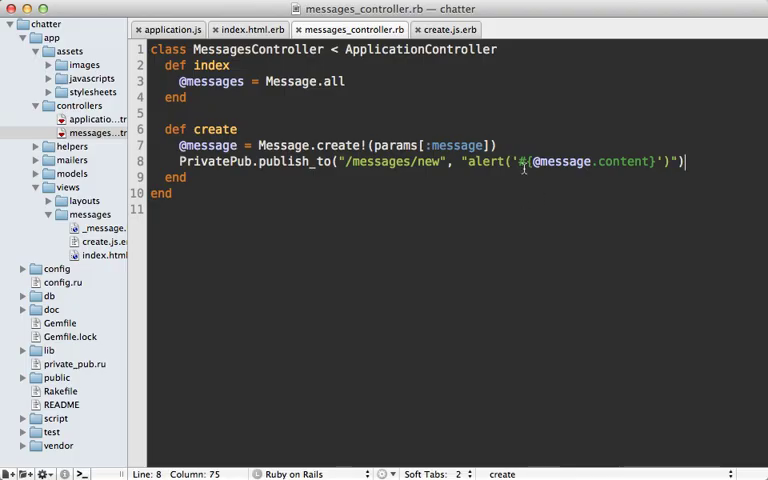
pyautogui.moveTo(463, 161); pyautogui.dragTo(685, 161)
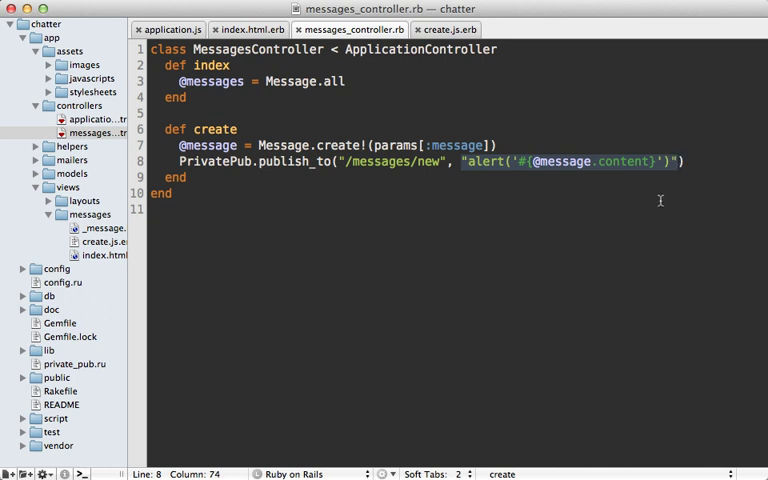
pyautogui.press('Delete')
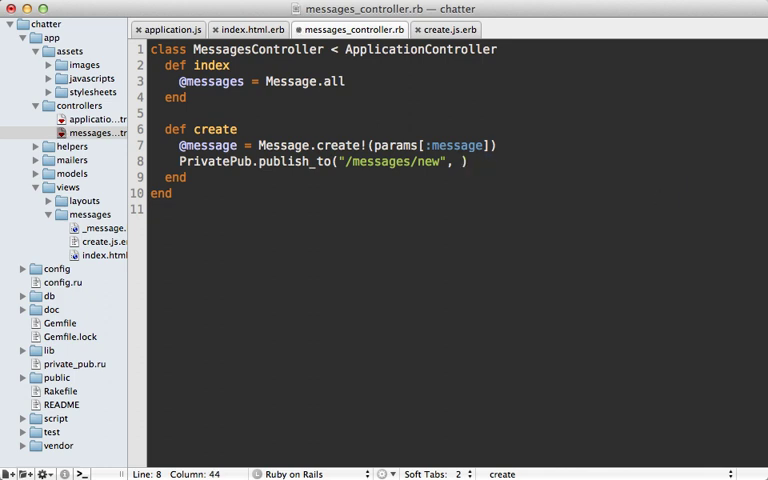
pyautogui.write('message:')
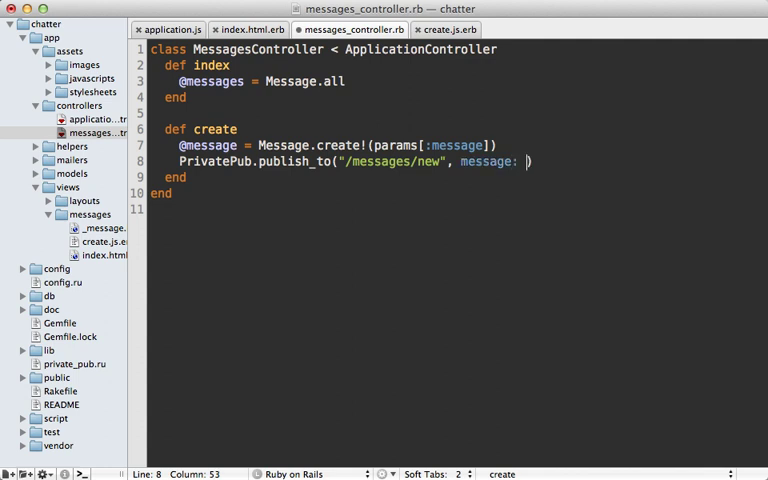
pyautogui.write('@message)')
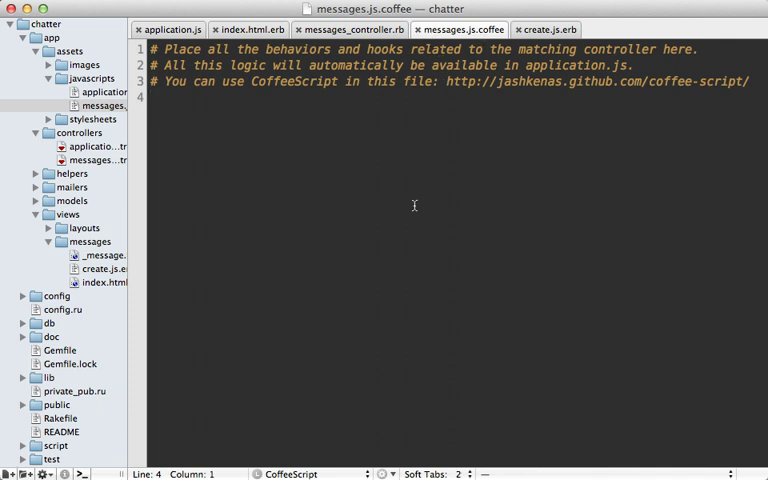
# Write PrivatePub.subscribe "/messages/new", (data, channel) -> with an indented alert data.message.content.
pyautogui.write('PrivatePub')
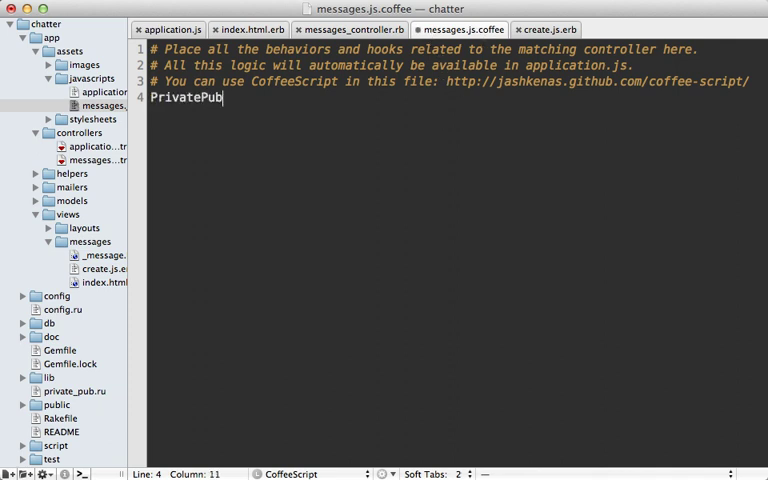
pyautogui.write('.subscribe')
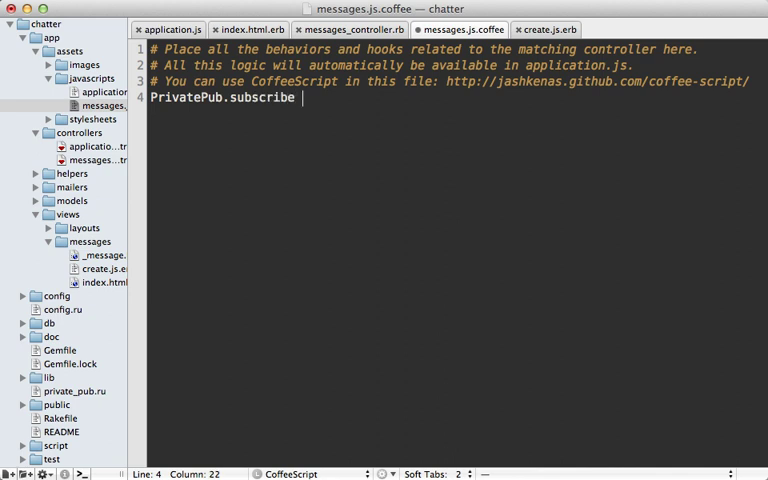
pyautogui.write('"/messages/new"')
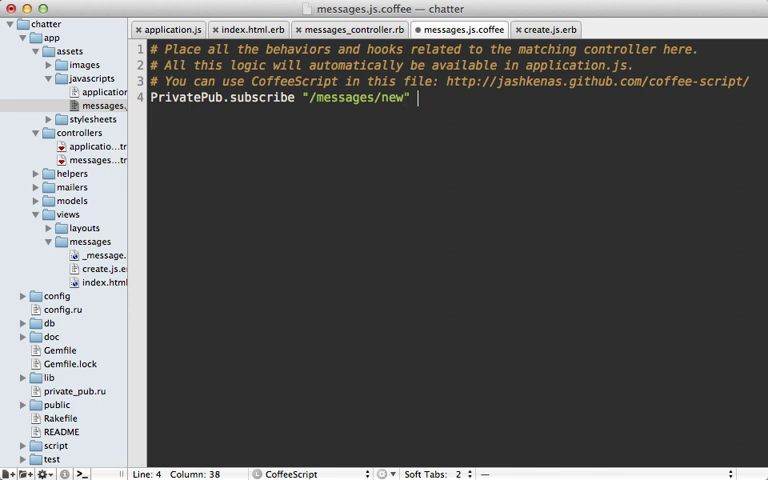
pyautogui.write(',')
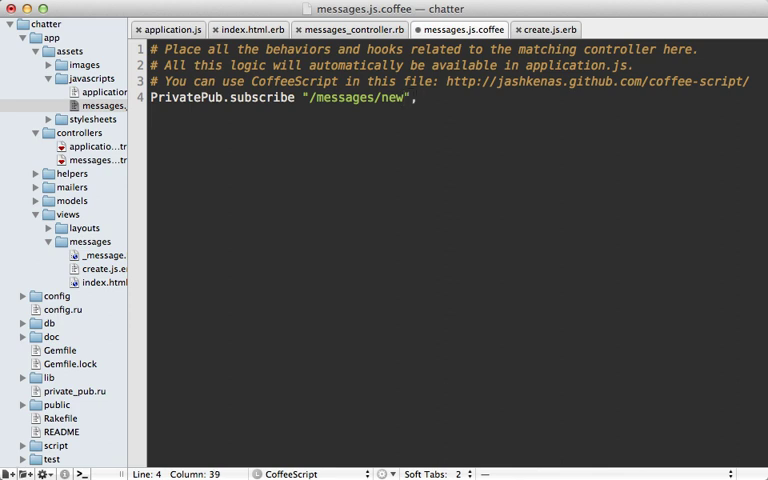
pyautogui.write('(data, c)')
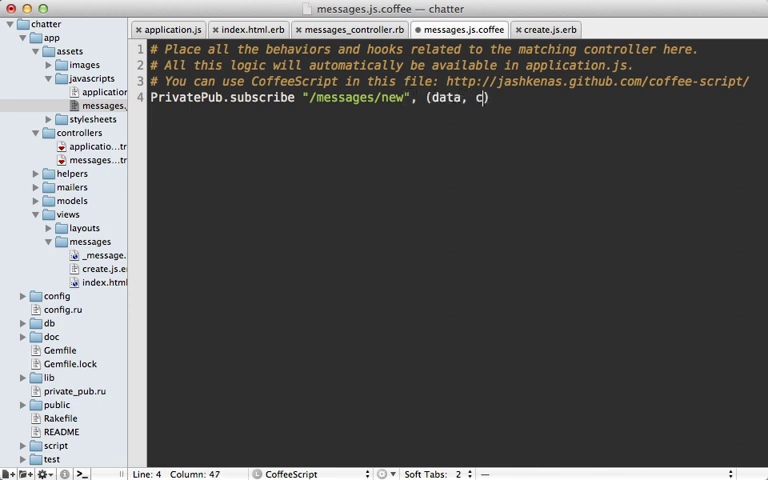
pyautogui.write('hannel) ->')
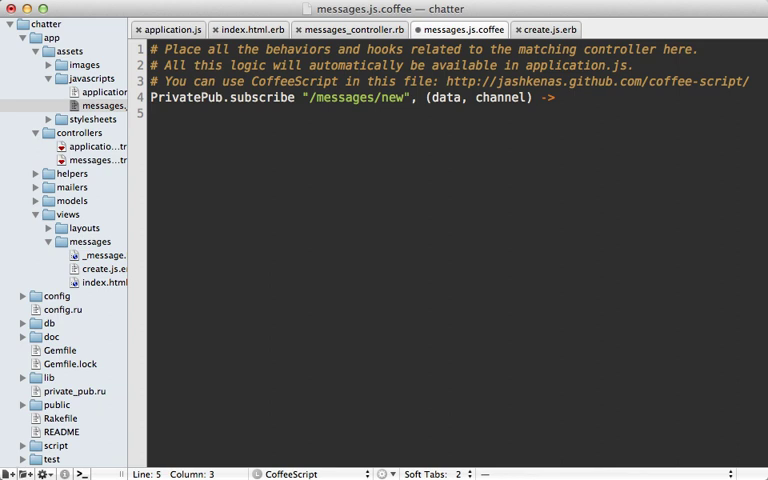
pyautogui.write('alert data')
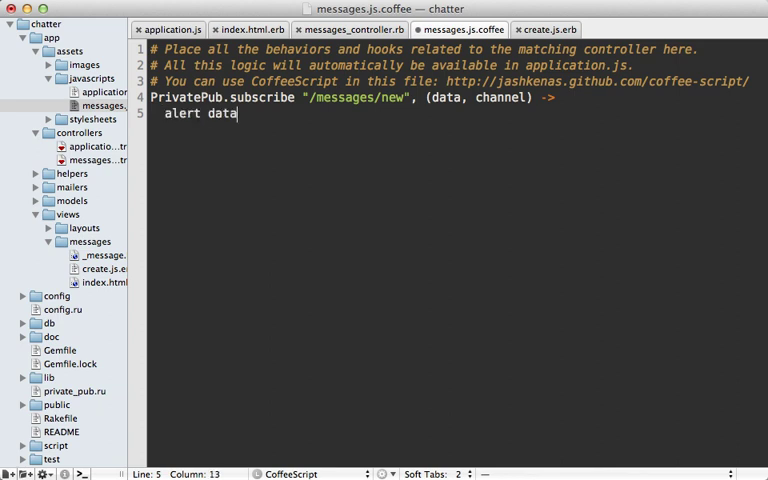
pyautogui.write('.message.content')
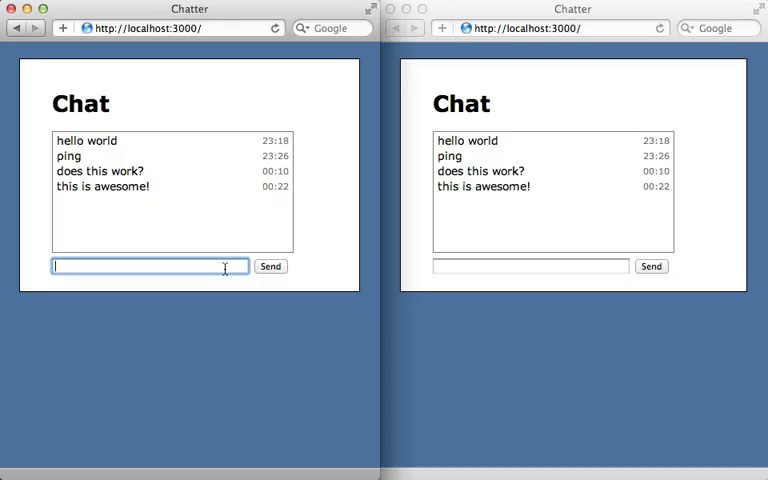
pyautogui.moveTo(213, 318)
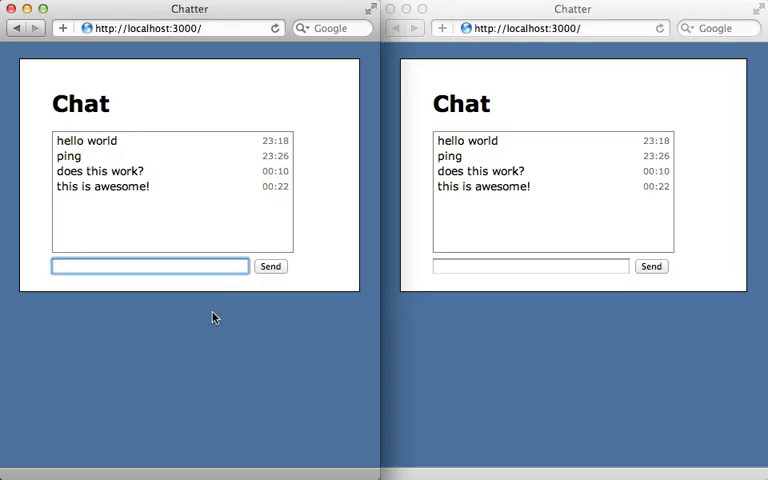
# Send 'from json' from the left Chatter window and dismiss the alert in the right one.
pyautogui.write('from json')
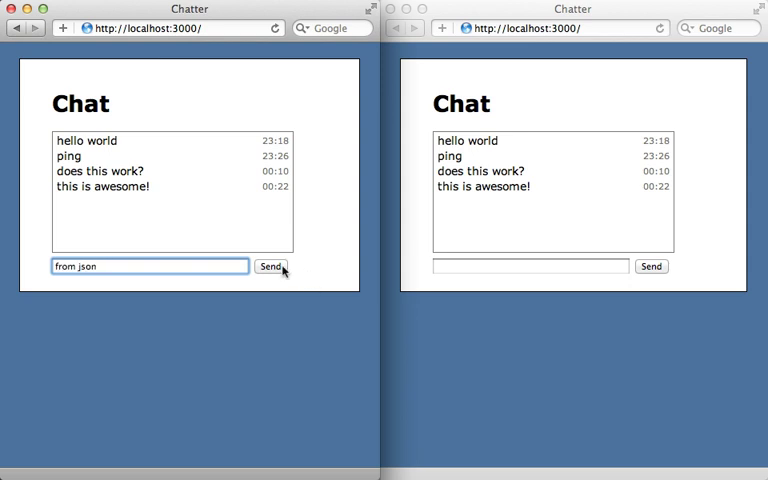
pyautogui.click(270, 266)
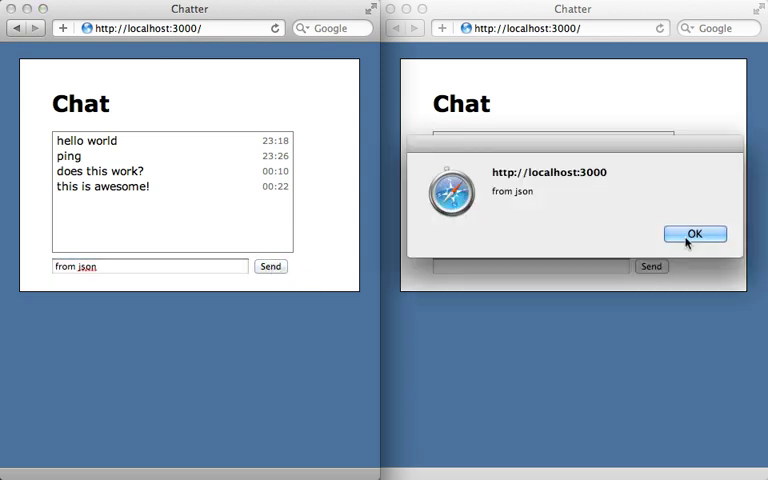
pyautogui.click(694, 234)
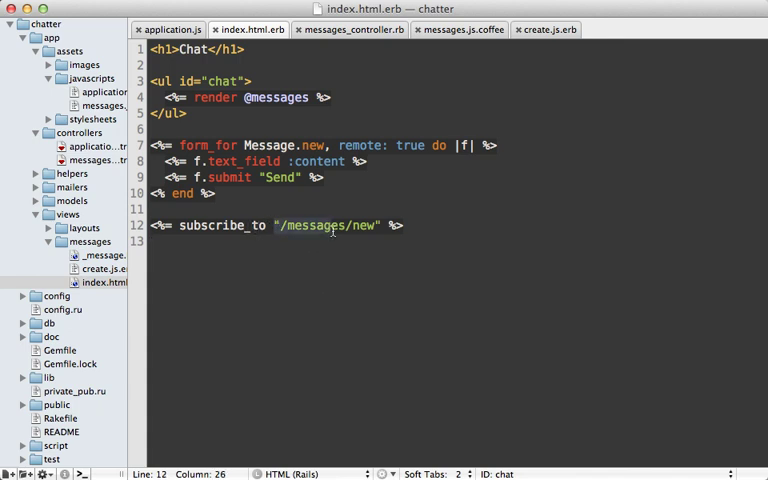
pyautogui.doubleClick(330, 225)
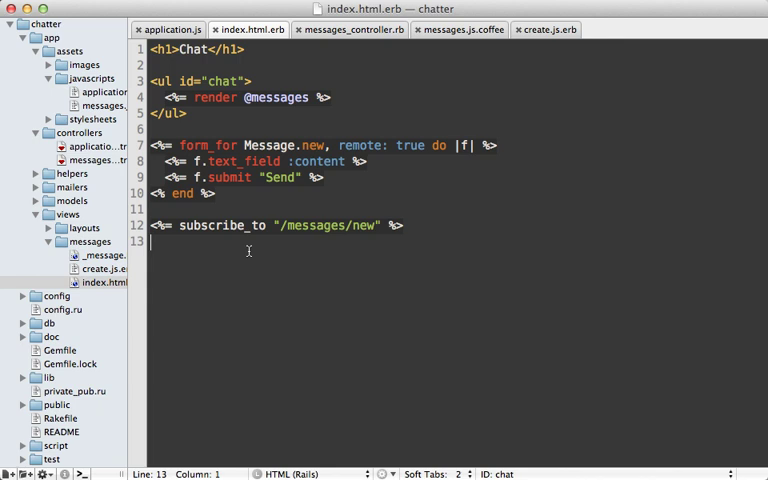
pyautogui.doubleClick(222, 225)
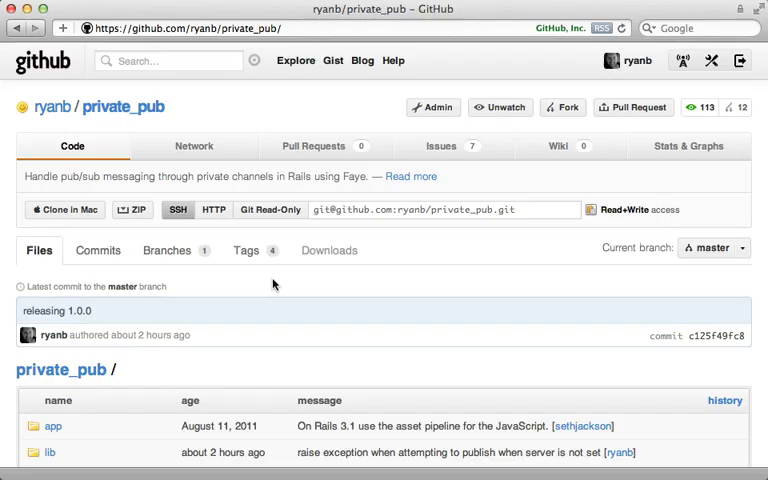
pyautogui.moveTo(260, 290)
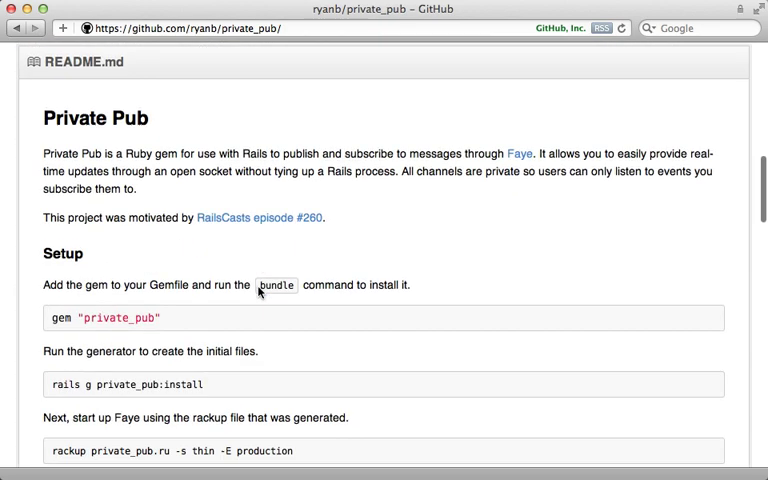
# Scroll the private_pub GitHub page down to the README Setup section.
pyautogui.scroll(-3)
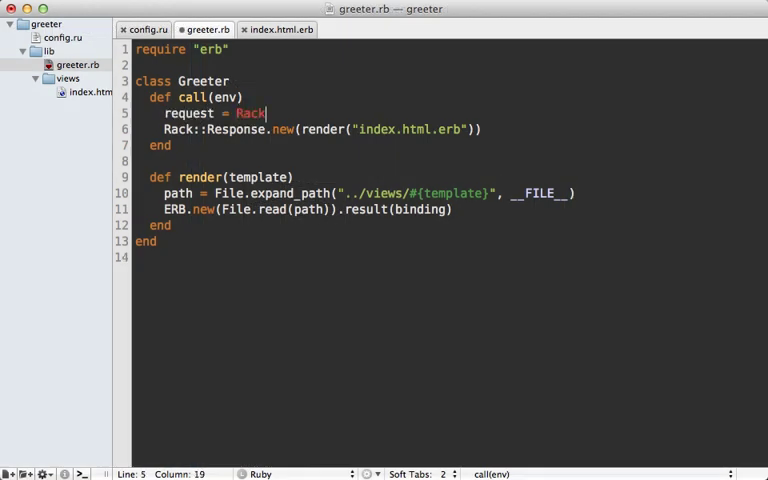
# Complete request = Rack::Request.new() in greeter.rb and add username, to the config.ru auth block.
pyautogui.write('::Request.new()')
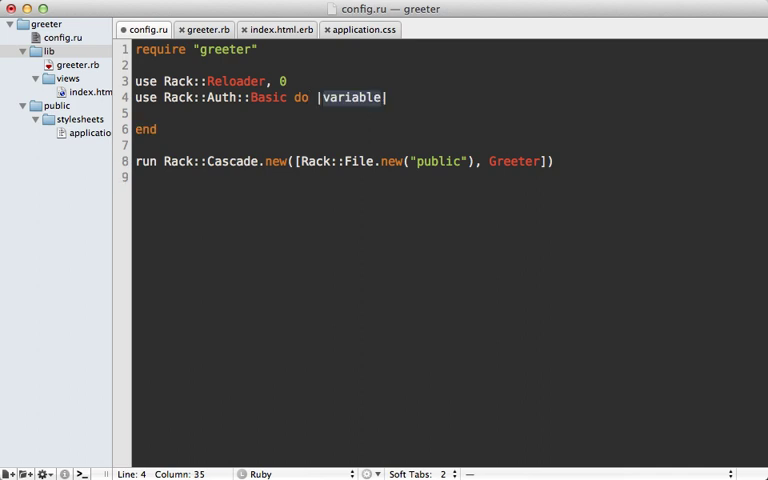
pyautogui.write('username,')
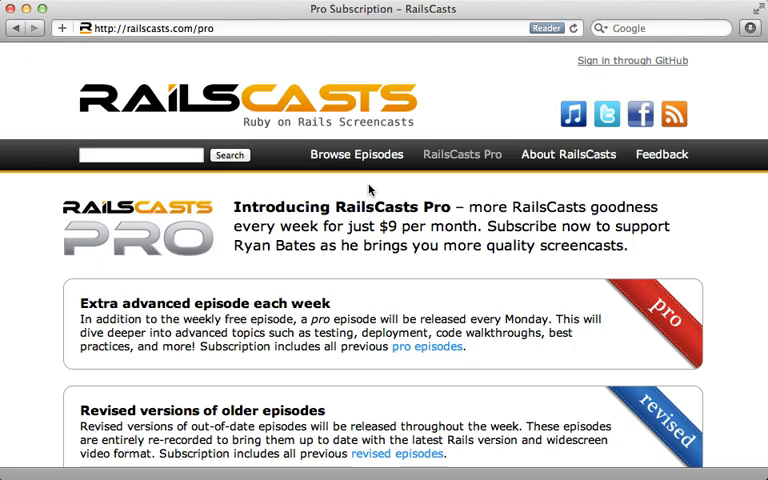
pyautogui.moveTo(235, 52)
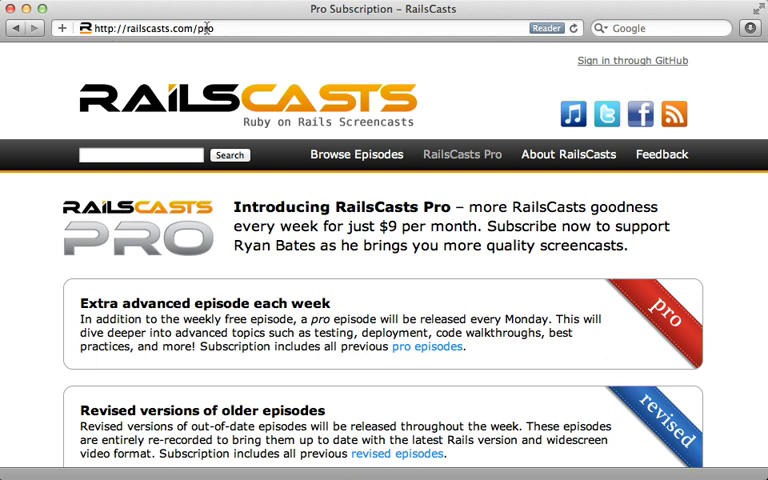
pyautogui.moveTo(316, 223)
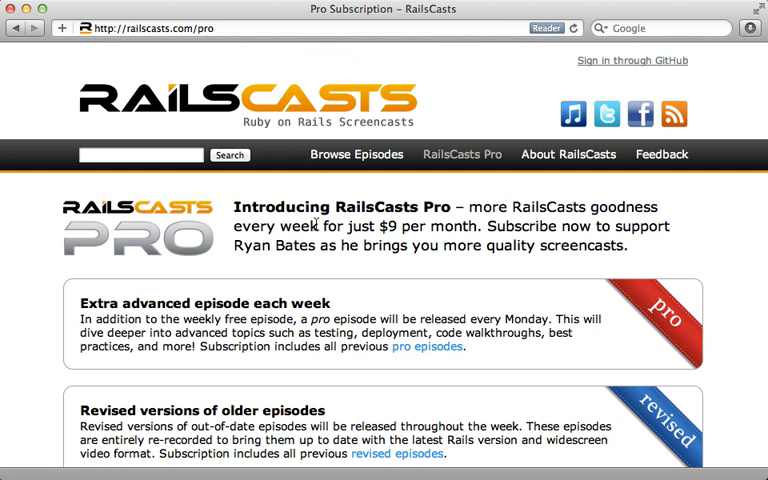
# Scroll railscasts.com/pro down to the $9-per-month Subscribe to RailsCasts Pro button.
pyautogui.scroll(-3)
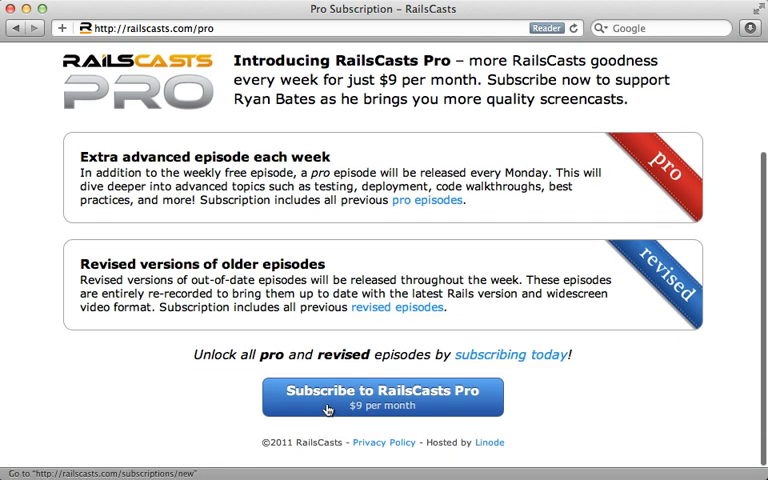